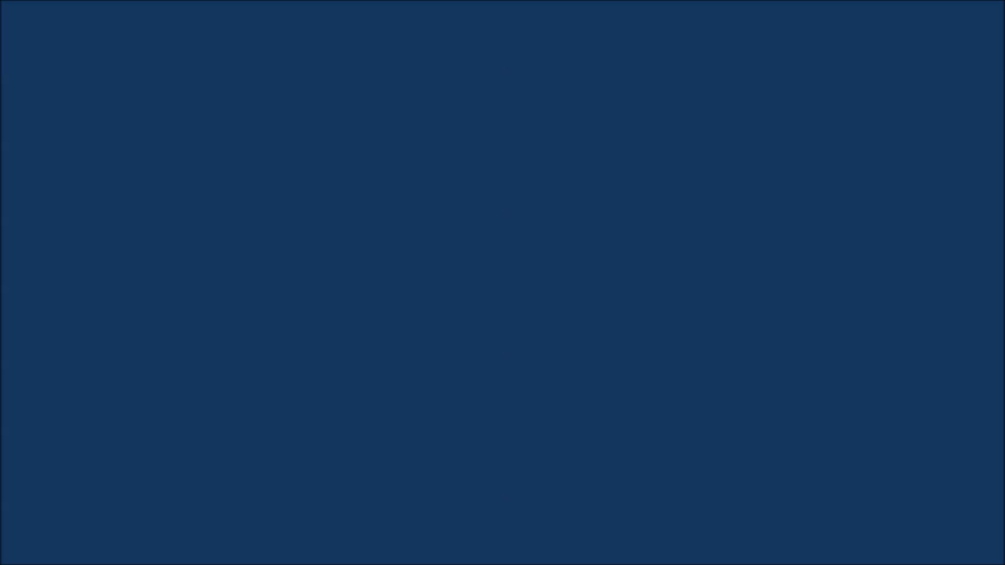
text(Nigel Forde talks to Anne McCaffrey.)
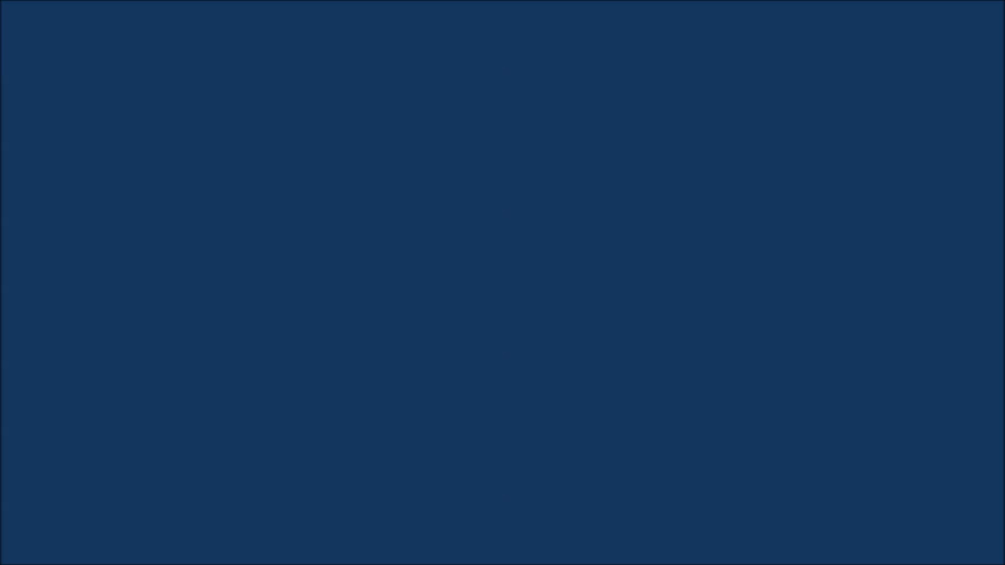
text(The winner.)
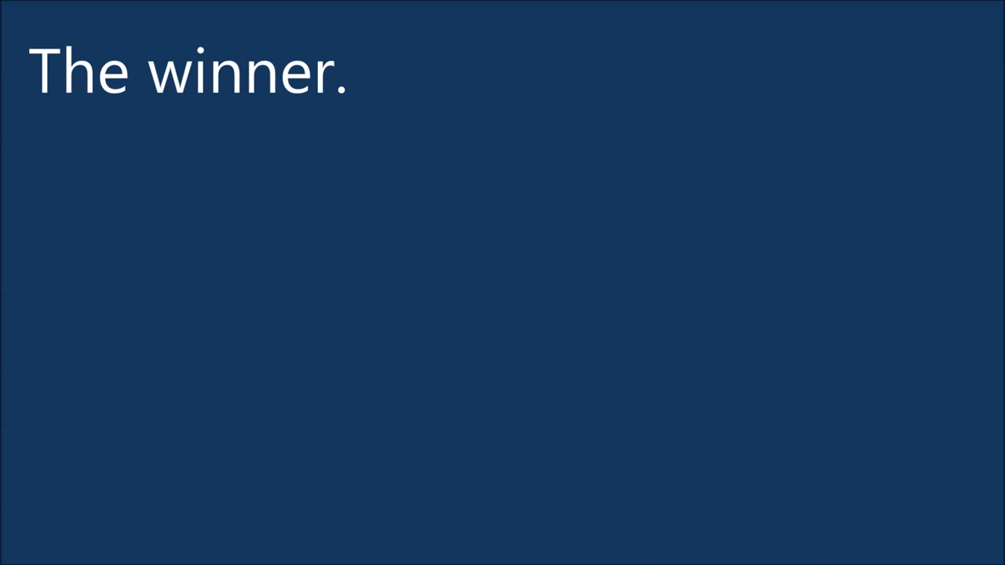